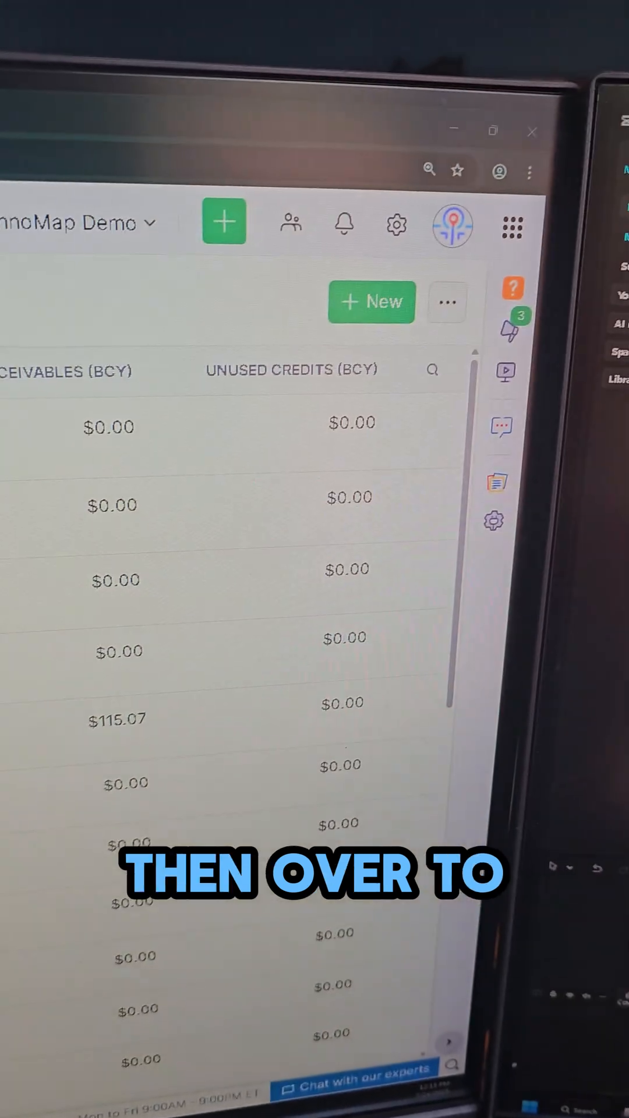
Open the Invoices list under Sales in the left navigation
{"action": "left_click", "coordinate": [371, 301]}
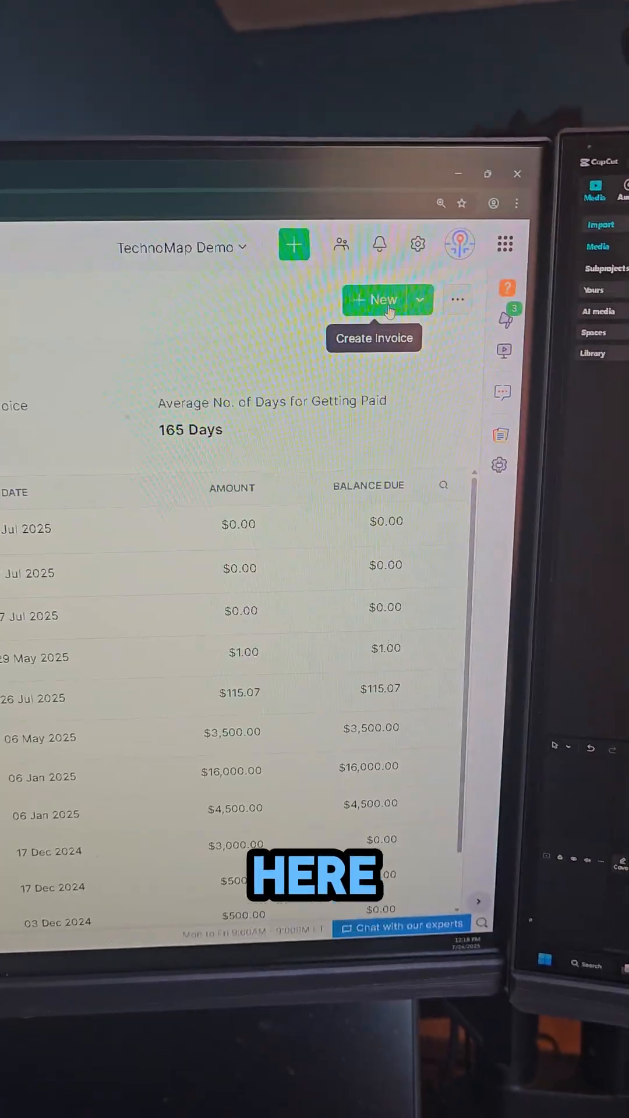
Create INV-000012 for Commercial Press with two $500 items, then approve and email it
{"action": "left_click", "coordinate": [373, 337]}
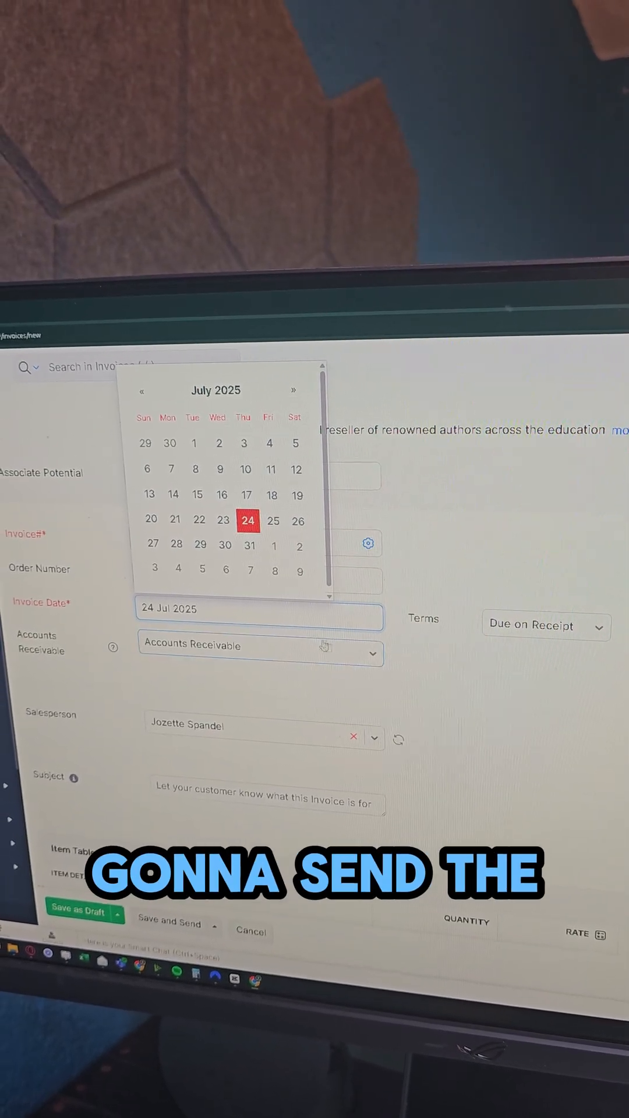
{"action": "left_click", "coordinate": [546, 625]}
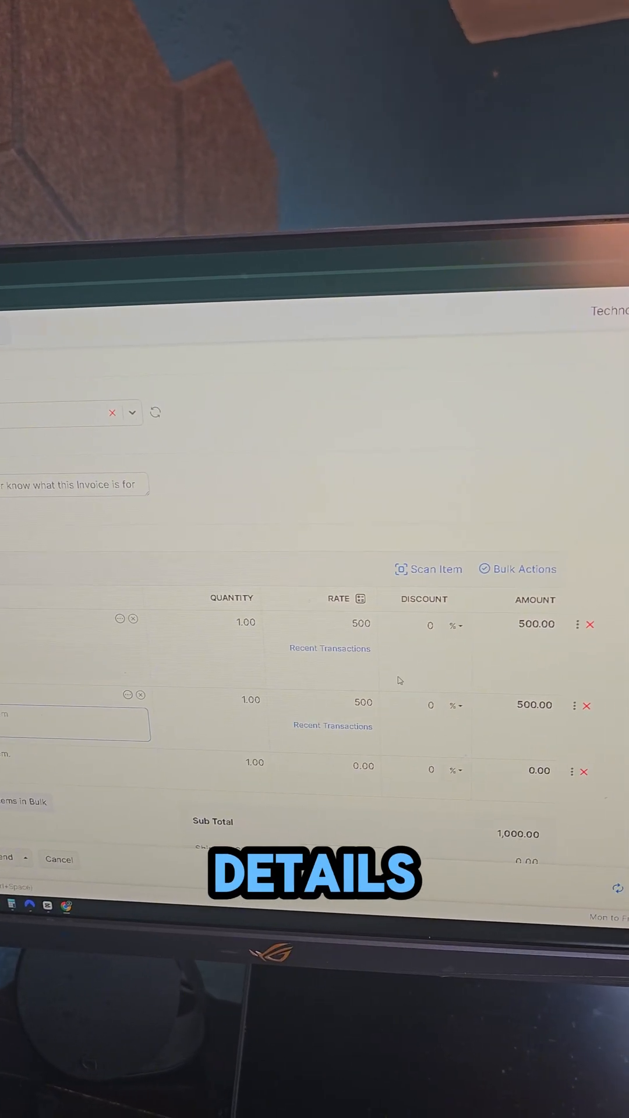
{"action": "left_click", "coordinate": [193, 734]}
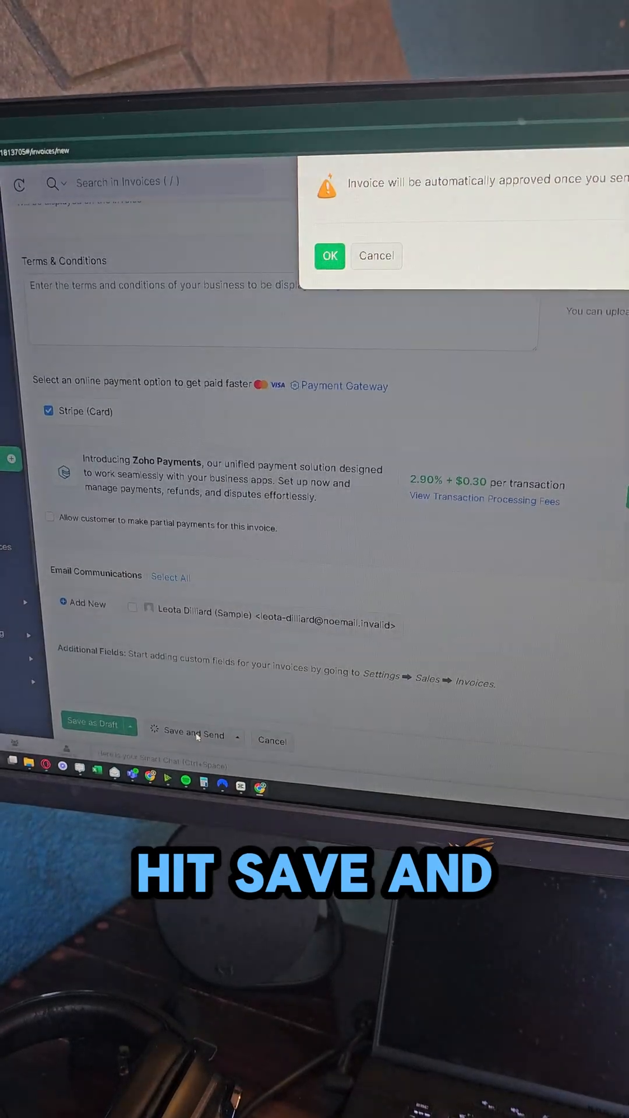
{"action": "left_click", "coordinate": [329, 255]}
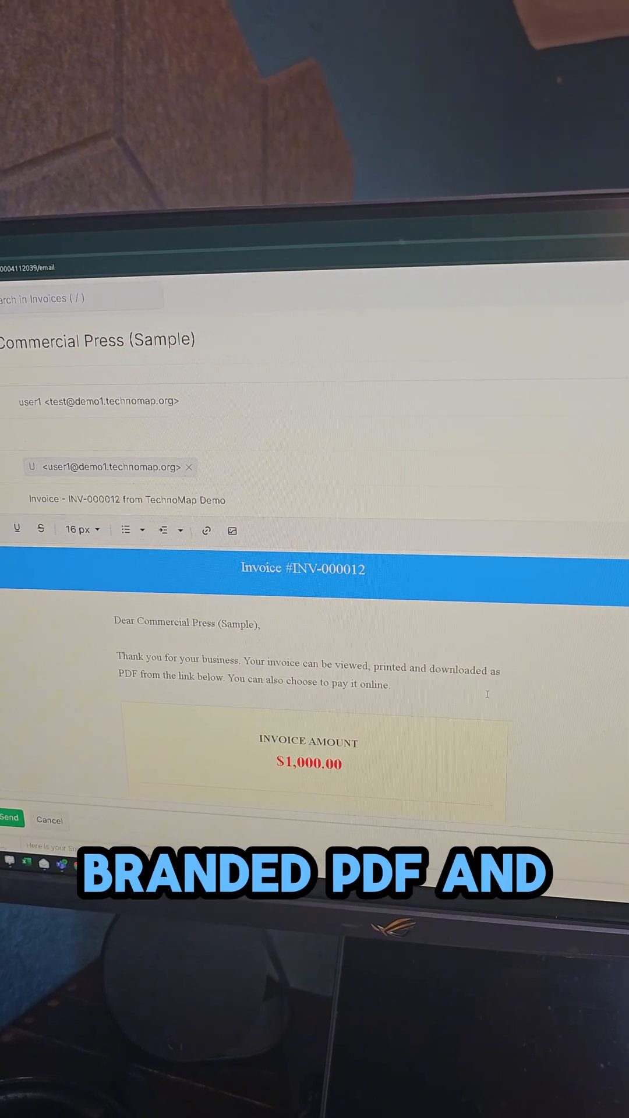
{"action": "left_click", "coordinate": [10, 817]}
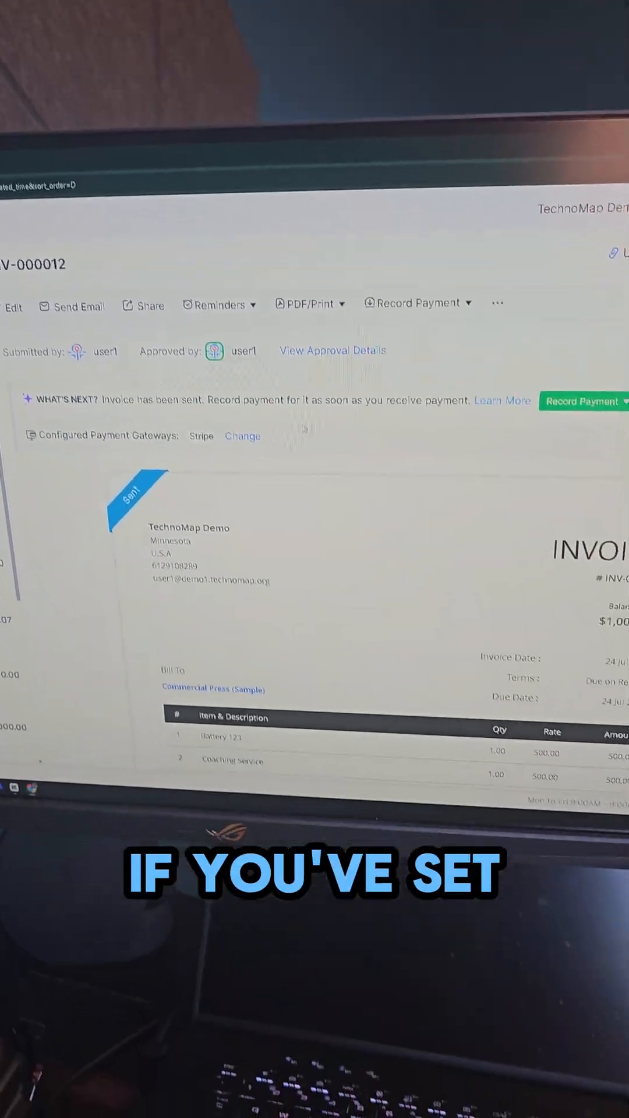